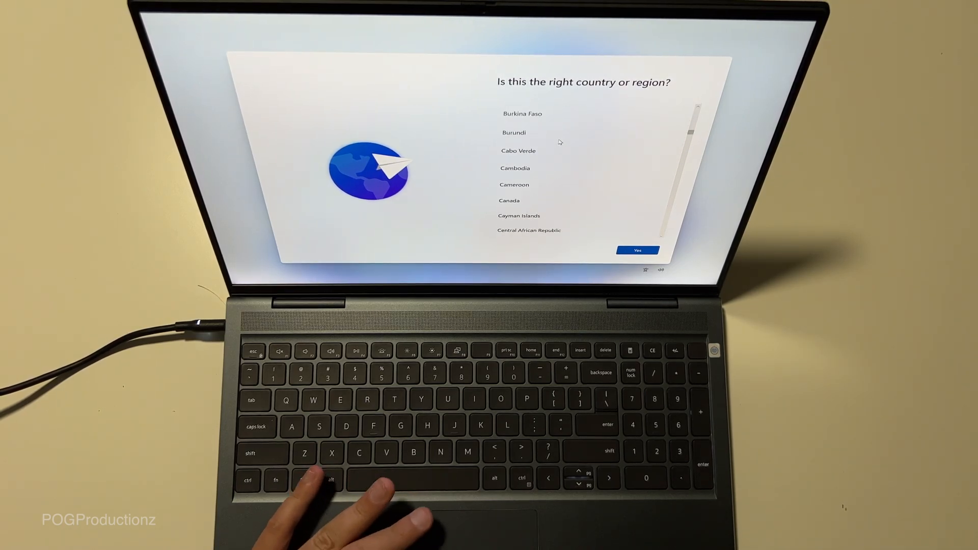
Choose Canada as the region and keep US as the keyboard layout
left_click(509, 201)
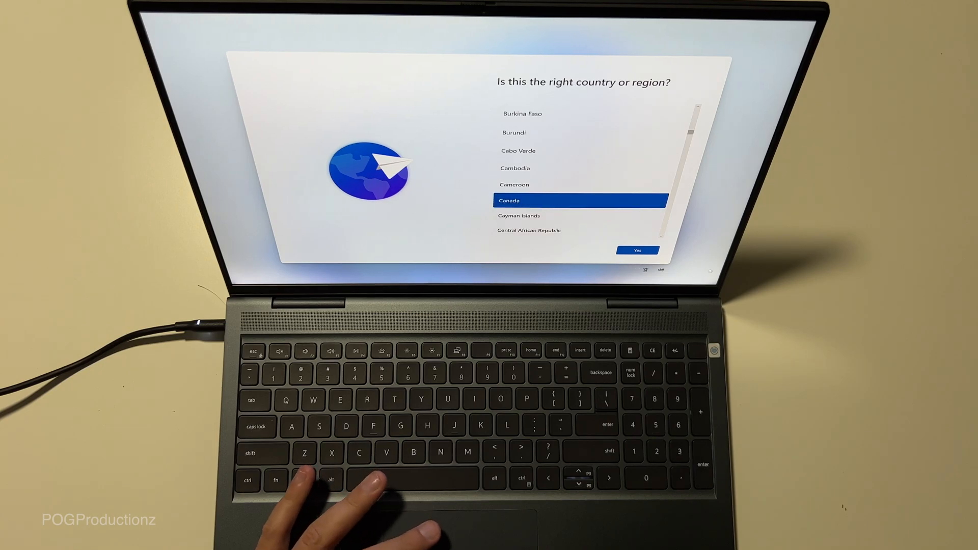
left_click(637, 250)
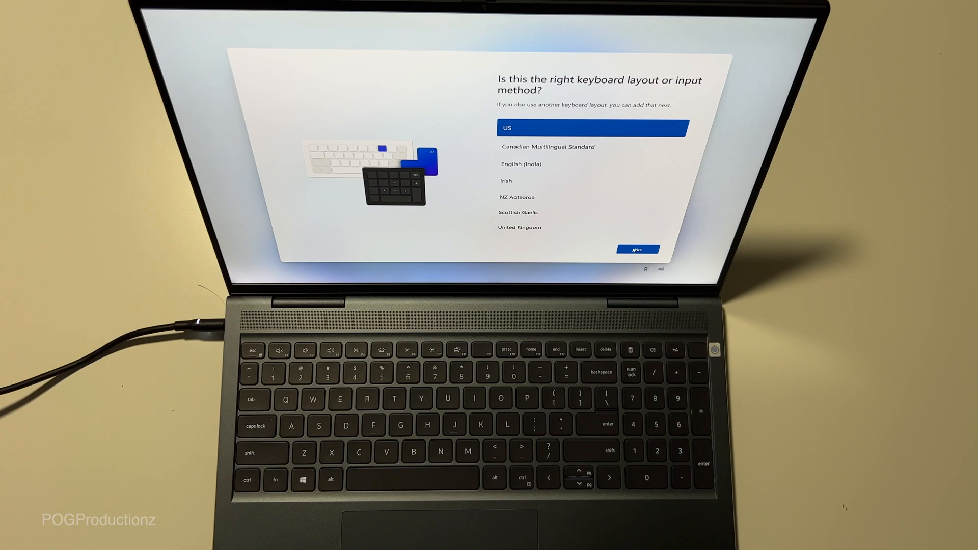
left_click(639, 249)
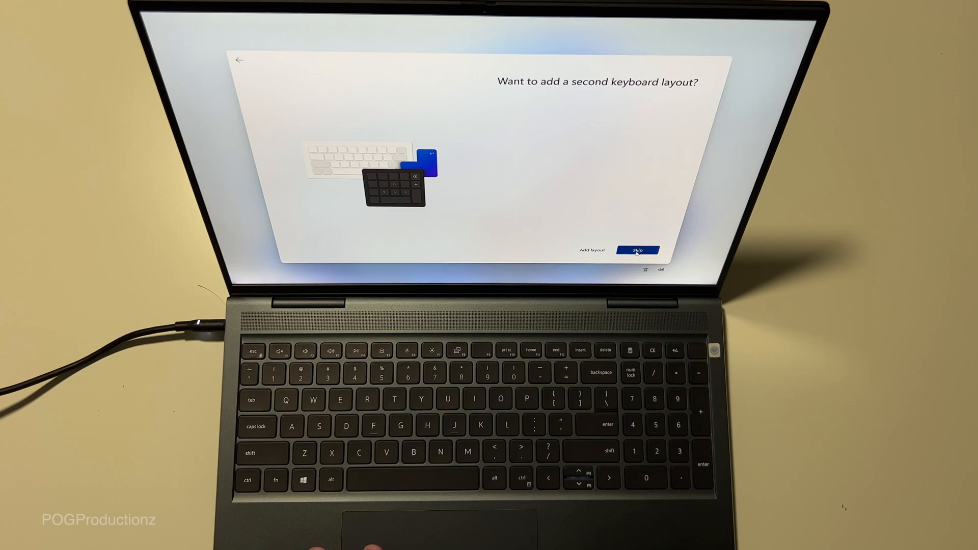
Skip the second layout, join the Squid Wi-Fi with its security key, and continue
left_click(638, 251)
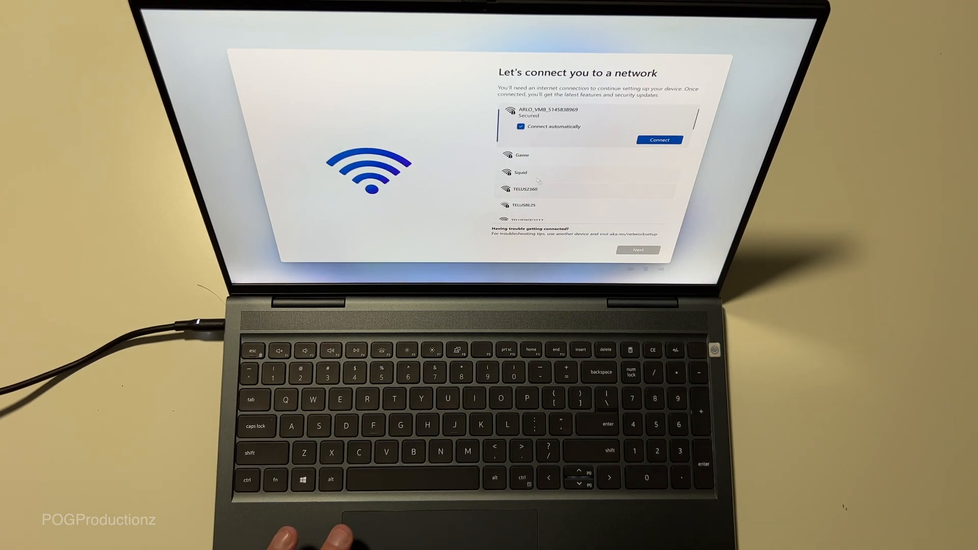
left_click(522, 173)
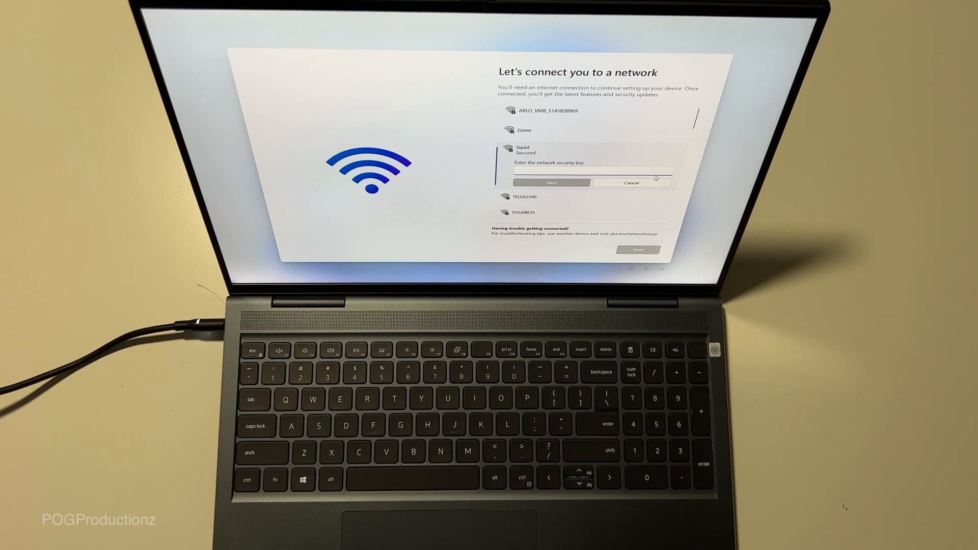
left_click(551, 182)
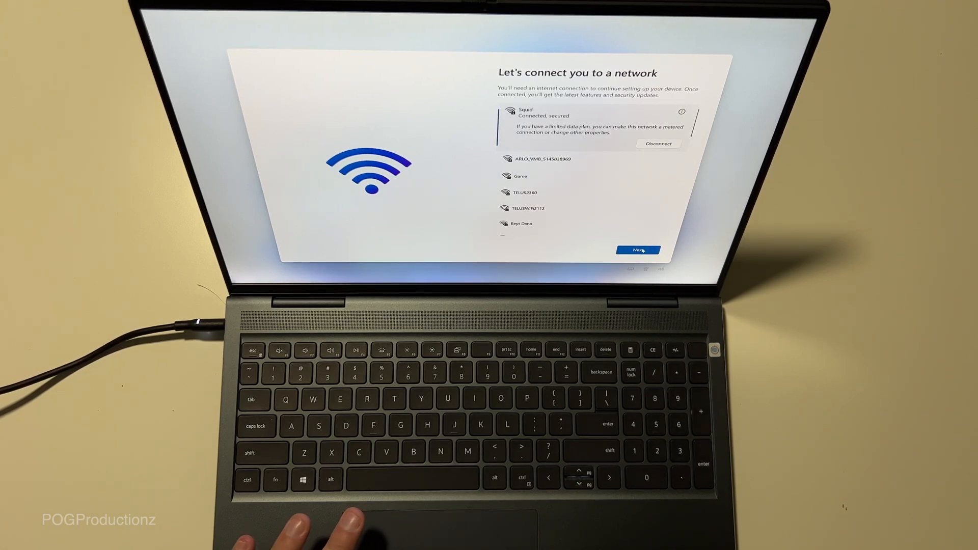
left_click(638, 251)
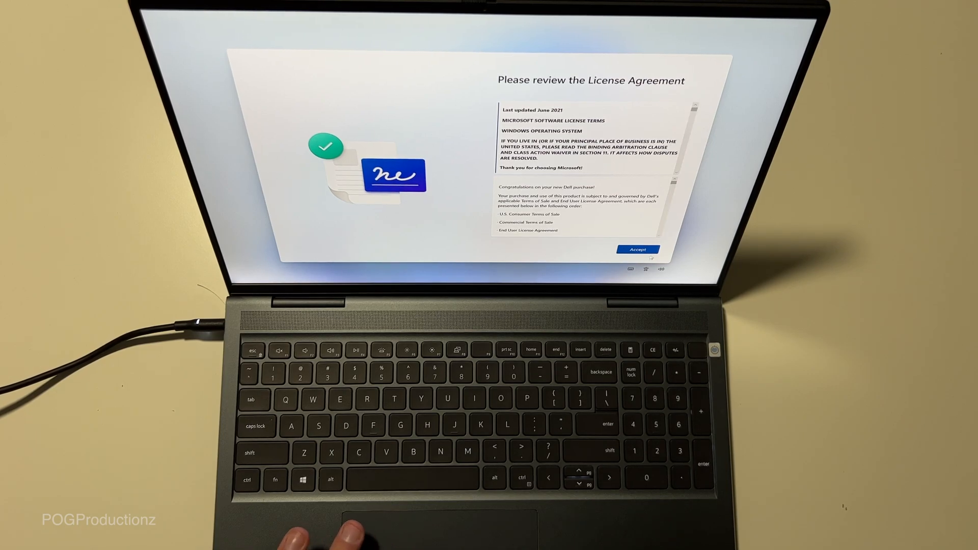
Accept the license, name the local account 'POG', and set and confirm its password
left_click(638, 249)
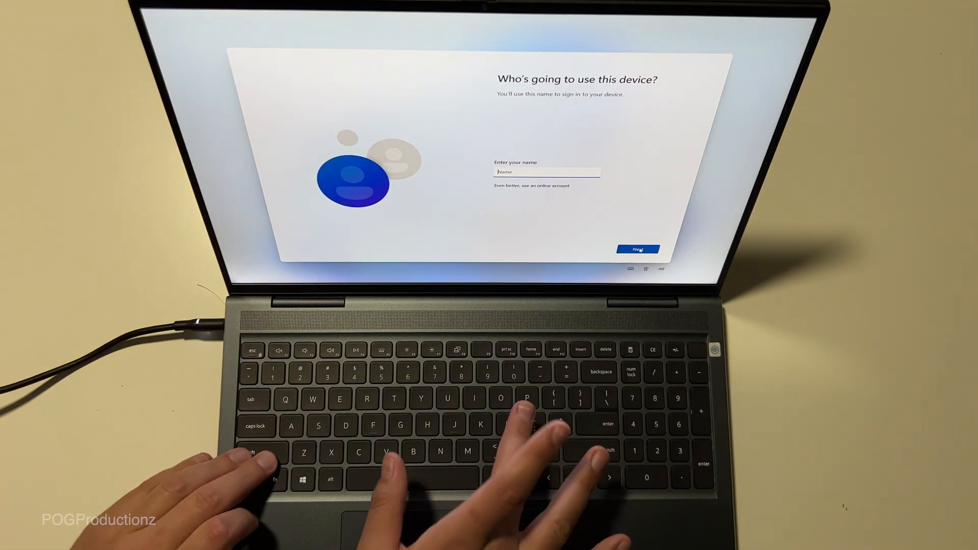
type("POG")
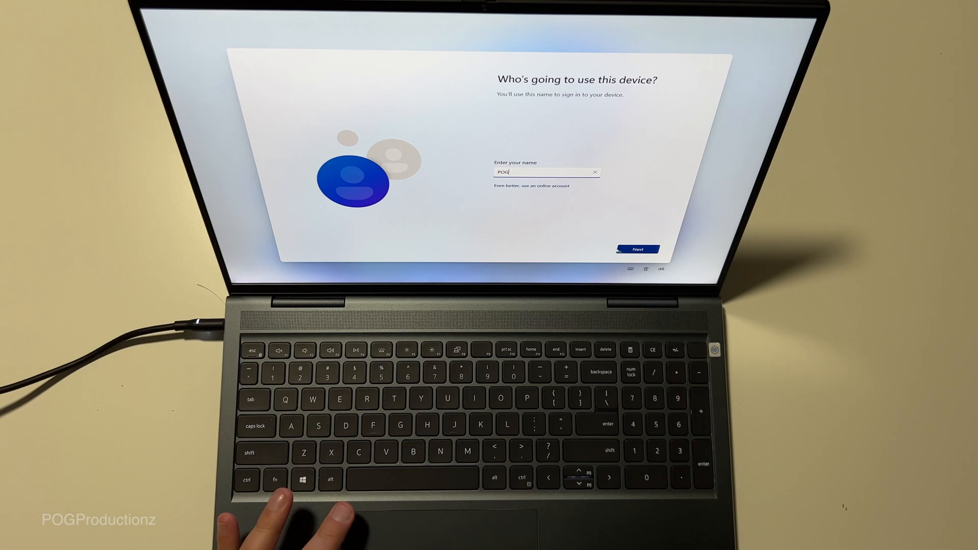
left_click(638, 249)
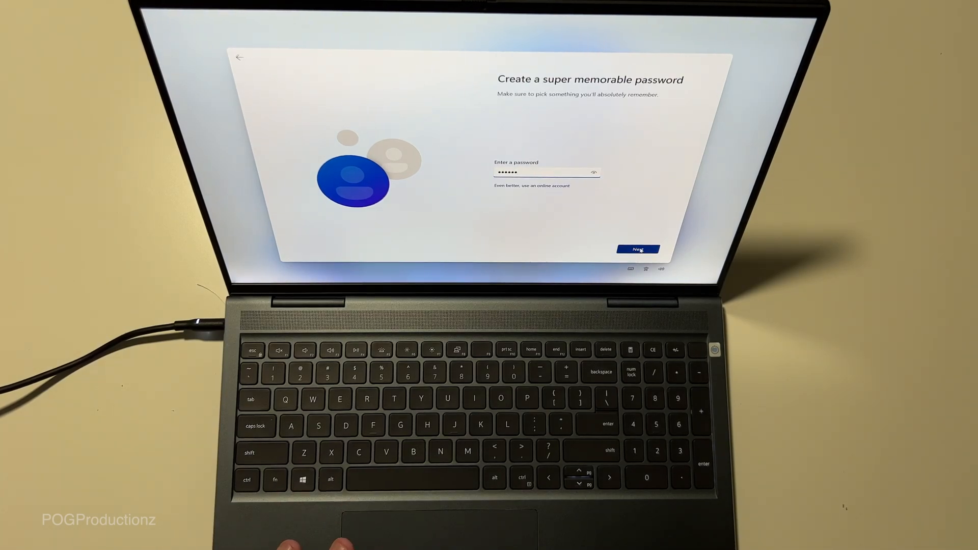
left_click(637, 249)
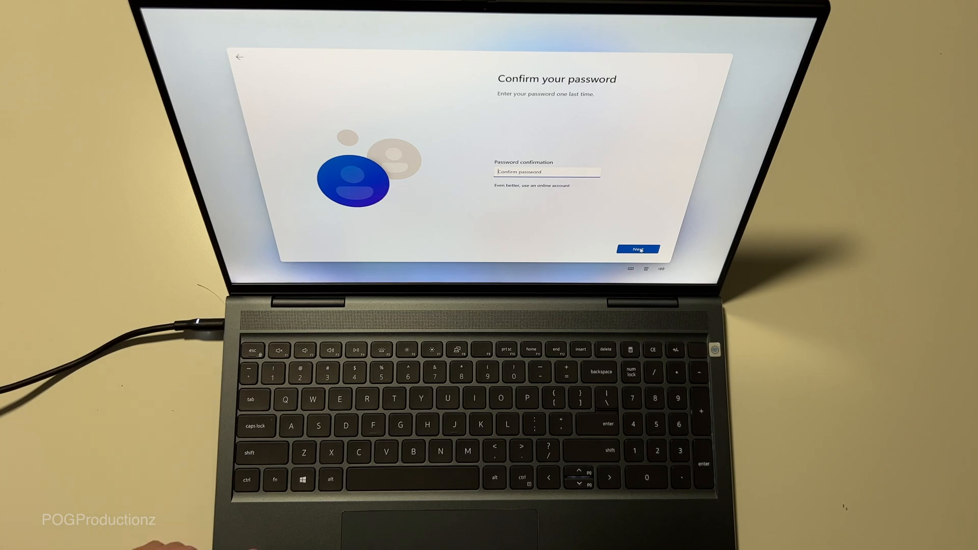
left_click(637, 248)
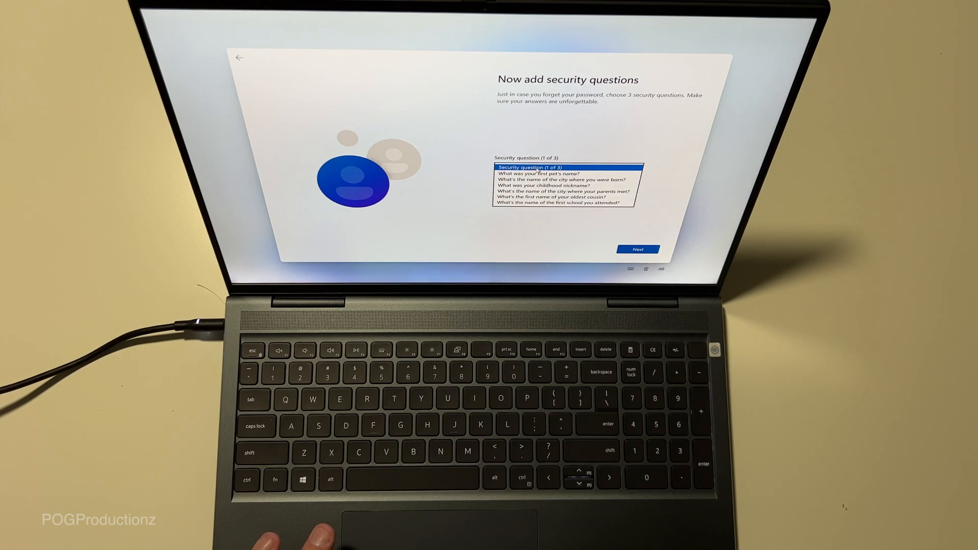
Choose the first pet's name question and answer it with 't'
left_click(546, 168)
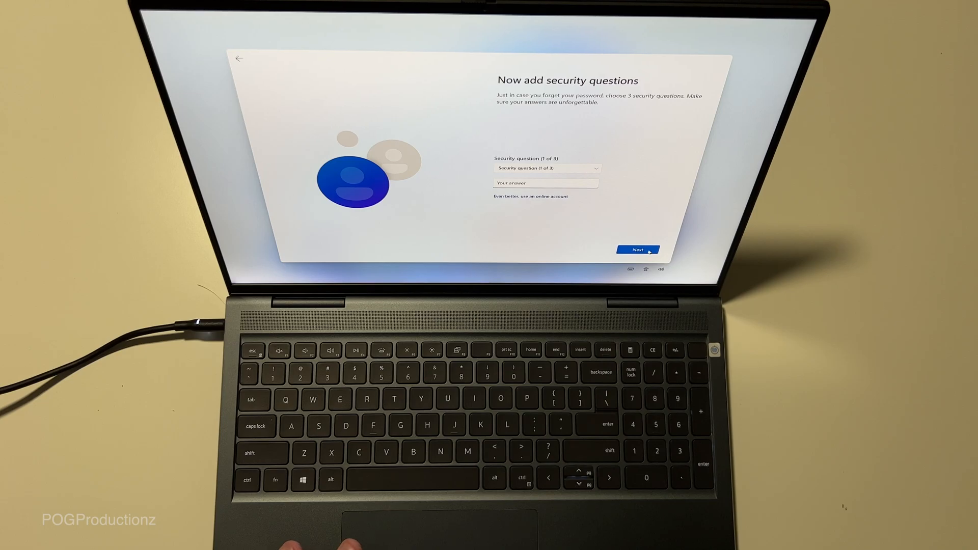
left_click(638, 250)
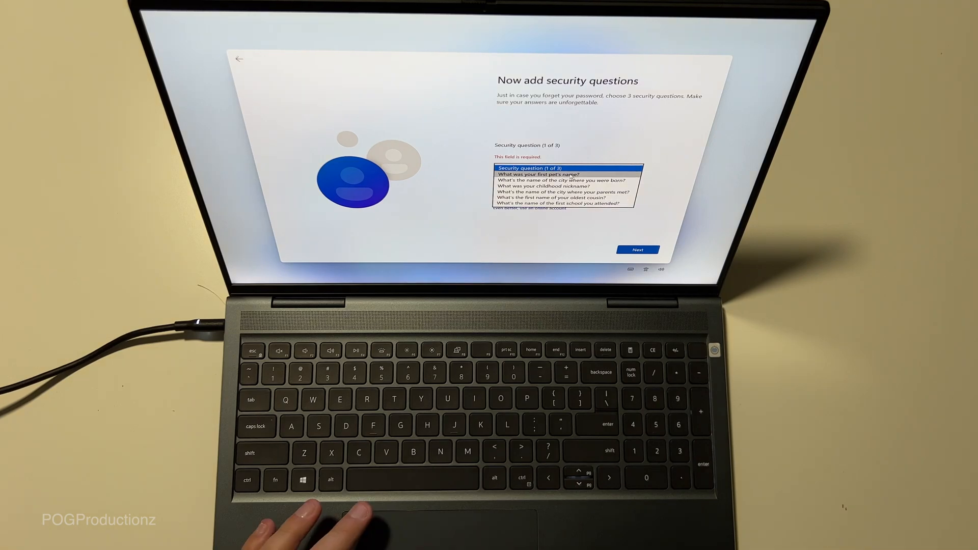
left_click(538, 174)
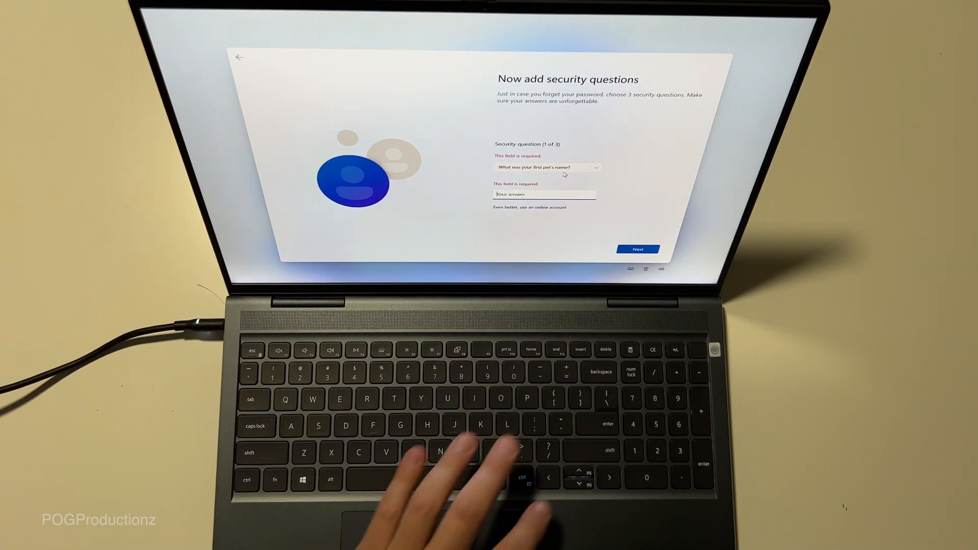
type("t")
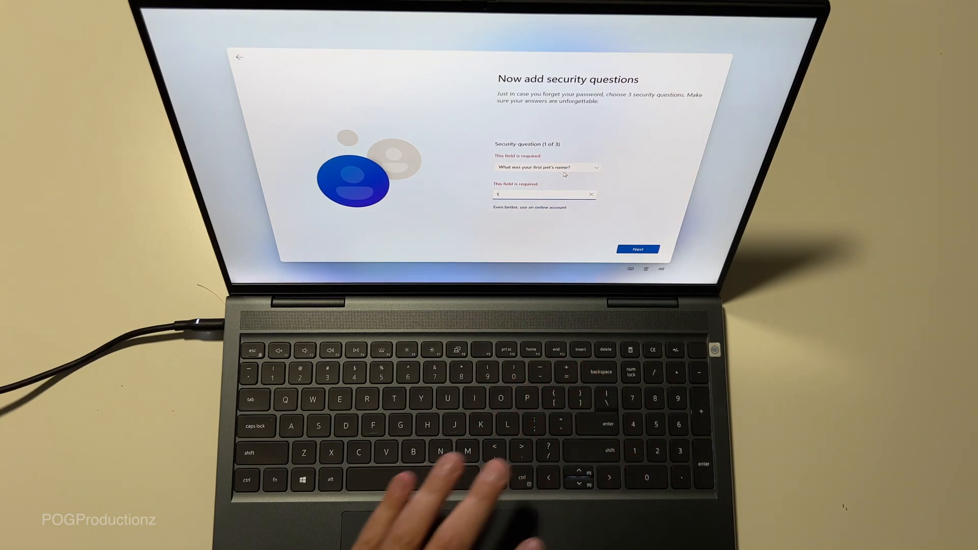
left_click(638, 248)
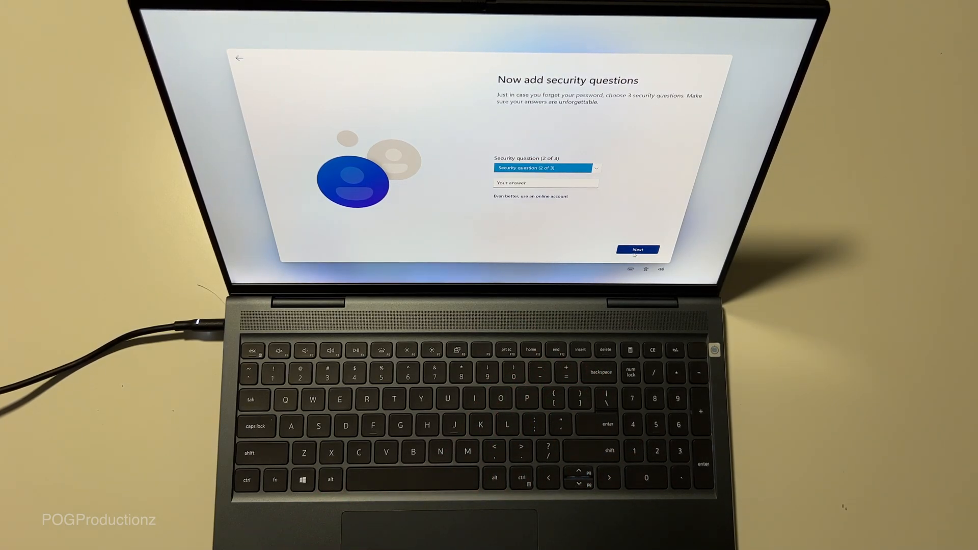
Choose and answer the remaining security questions and continue
left_click(545, 168)
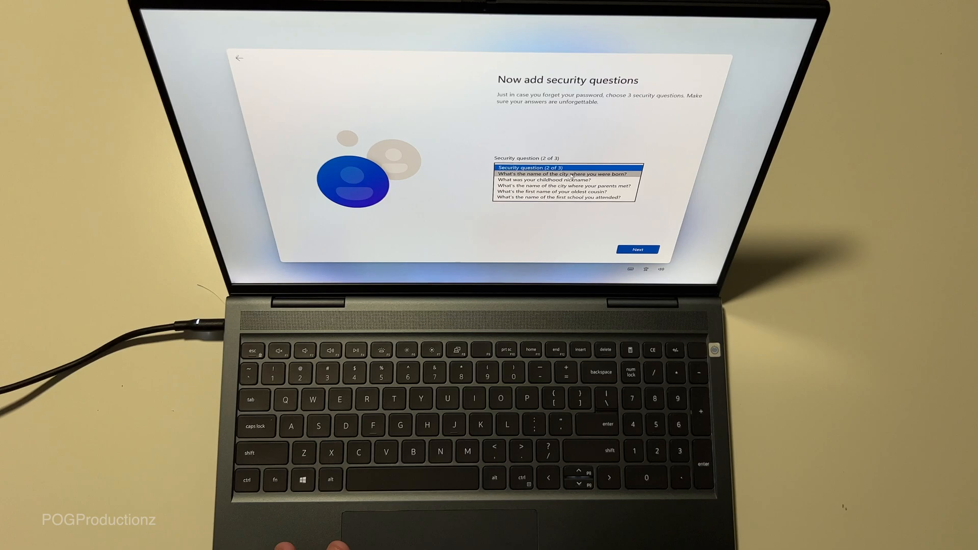
left_click(564, 174)
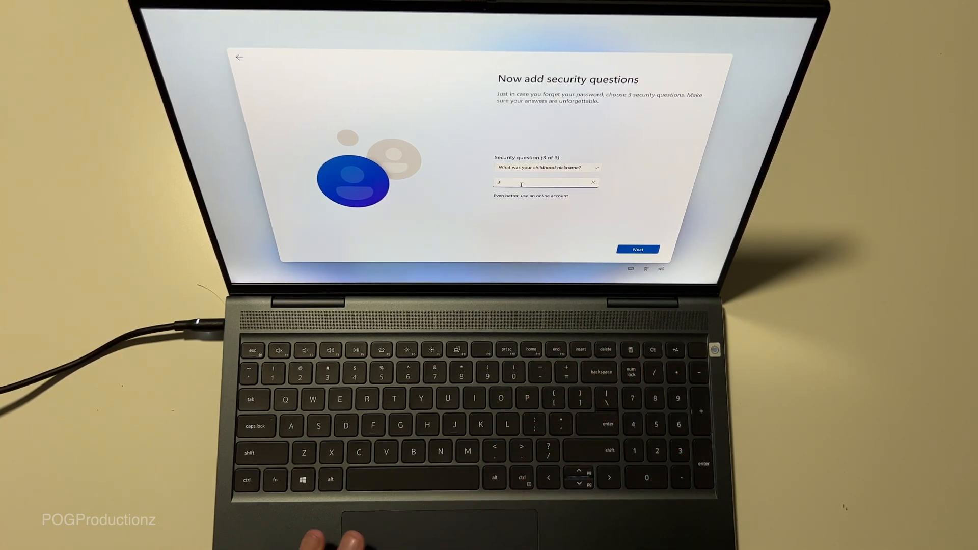
left_click(638, 248)
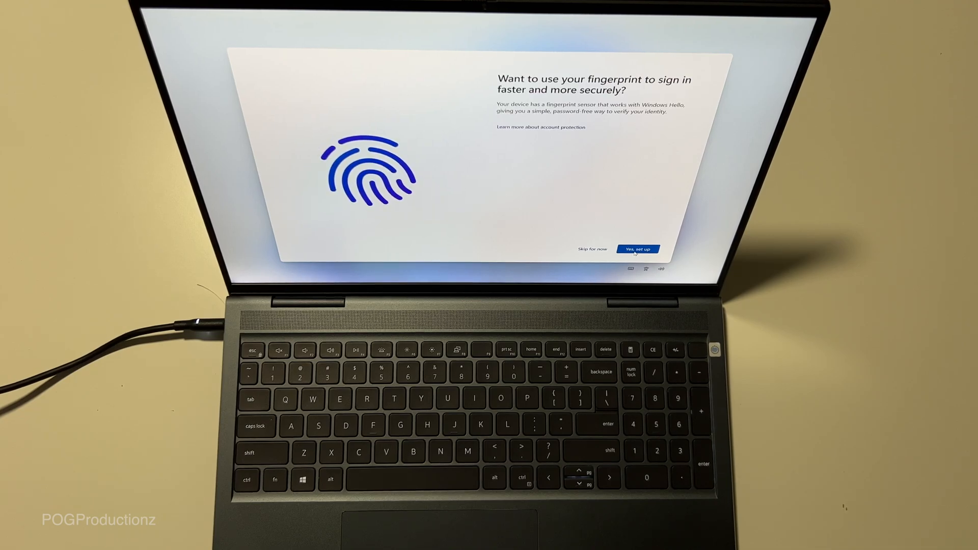
Enroll a fingerprint for sign-in, stop extra angle captures, and continue to the PIN step
left_click(638, 249)
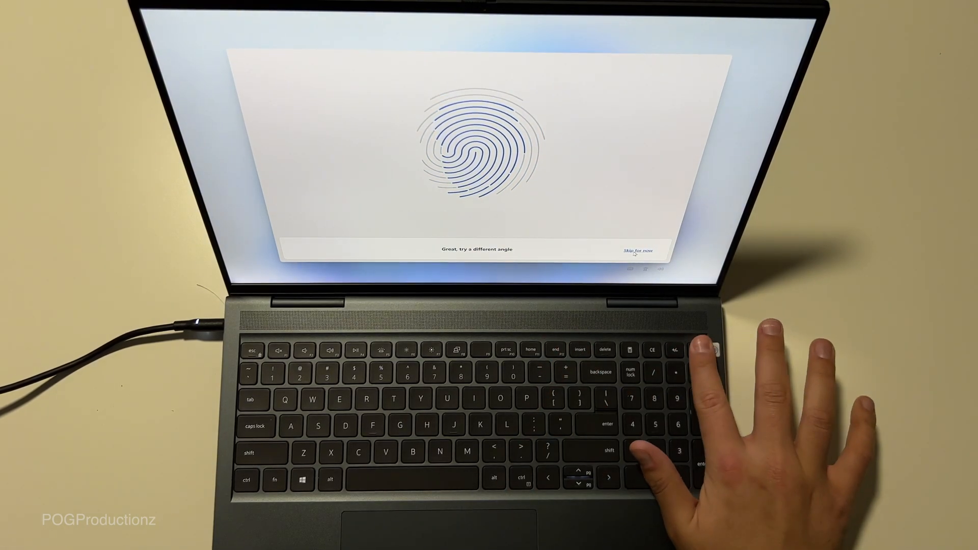
left_click(704, 349)
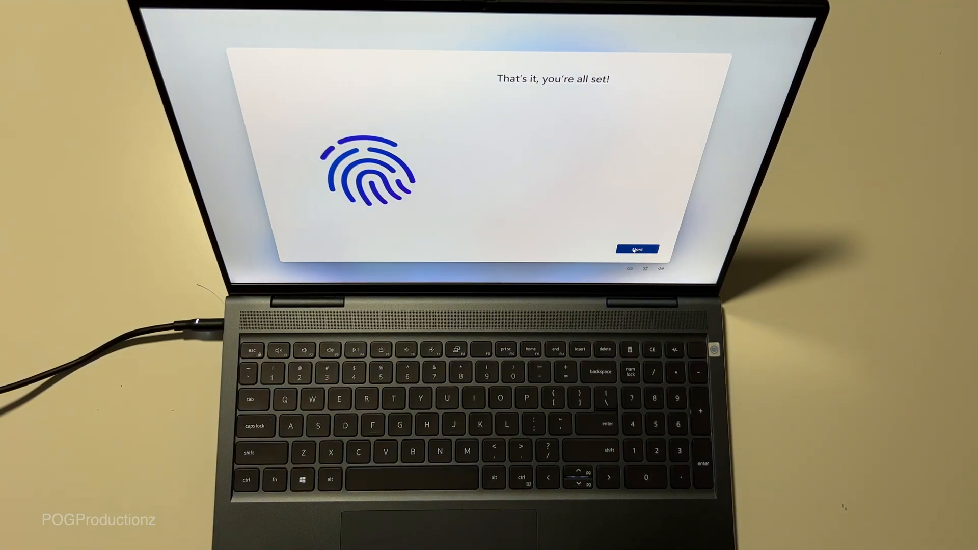
left_click(638, 249)
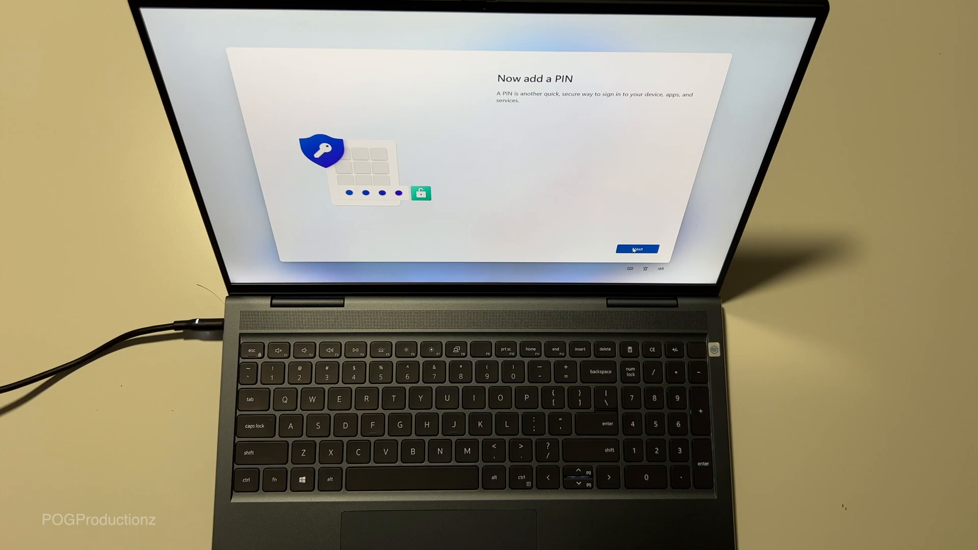
Create a sign-in PIN with letters and symbols allowed, entered and confirmed
left_click(638, 249)
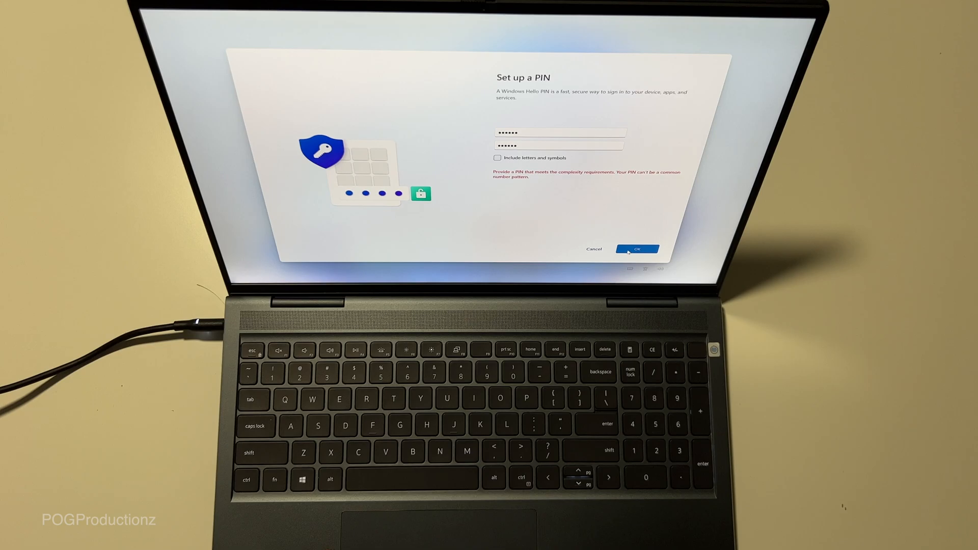
left_click(497, 157)
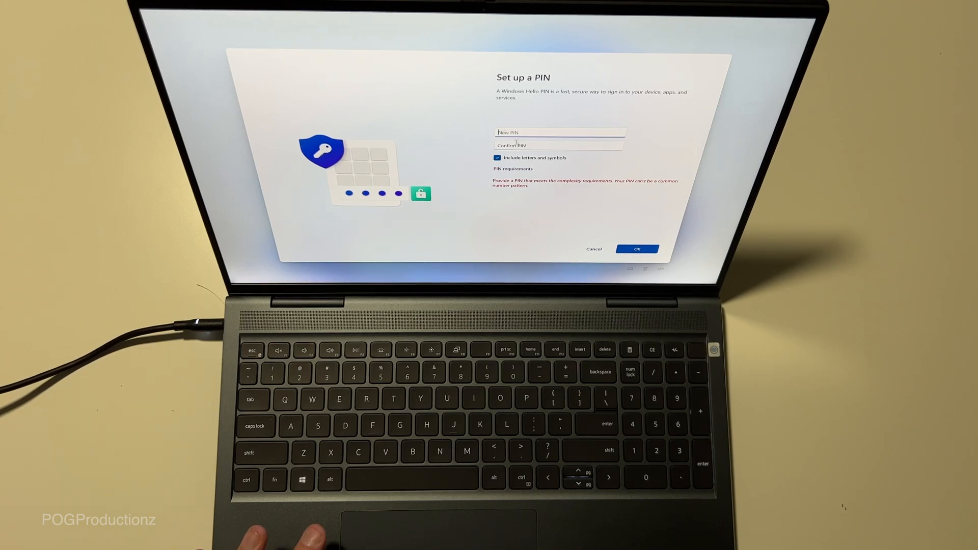
type("1")
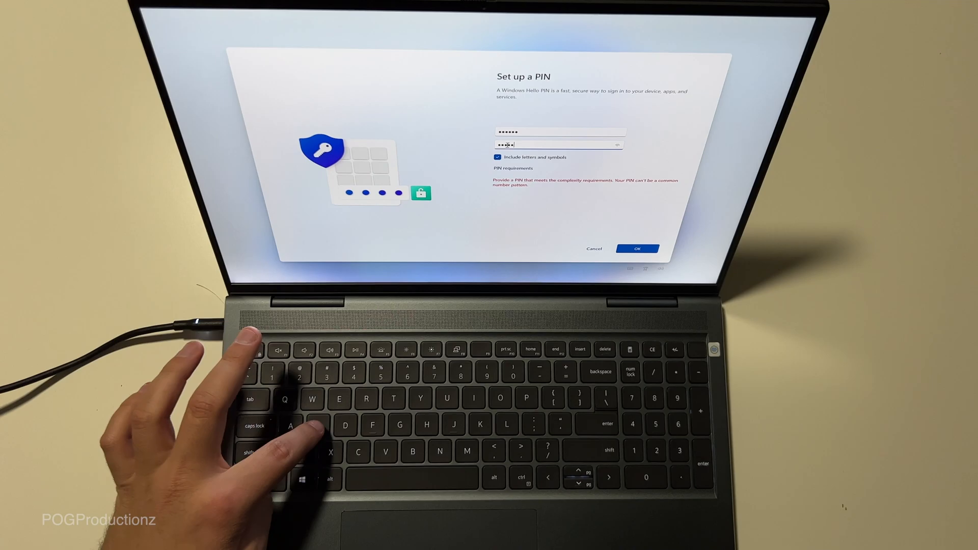
left_click(637, 249)
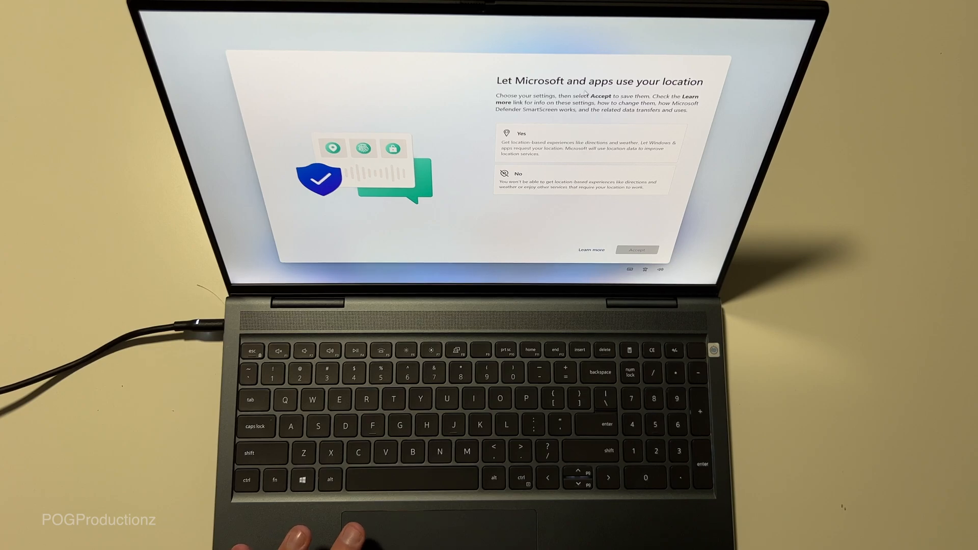
Decline location and Find my device, and send only required diagnostic data
left_click(579, 182)
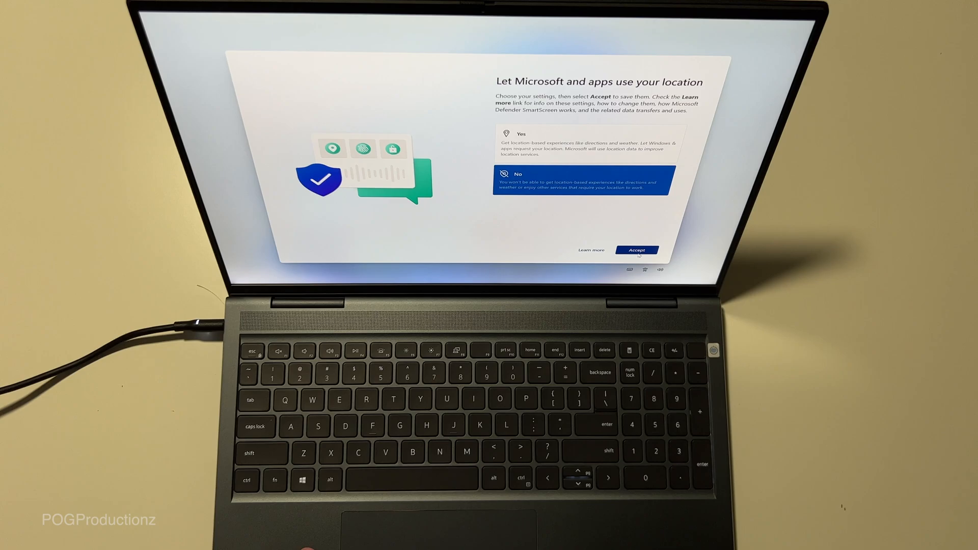
left_click(637, 249)
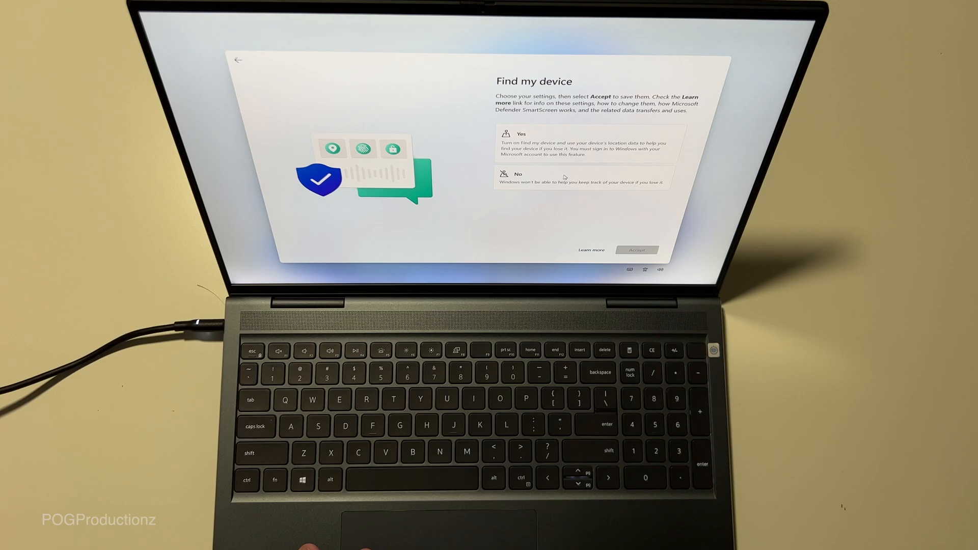
left_click(636, 249)
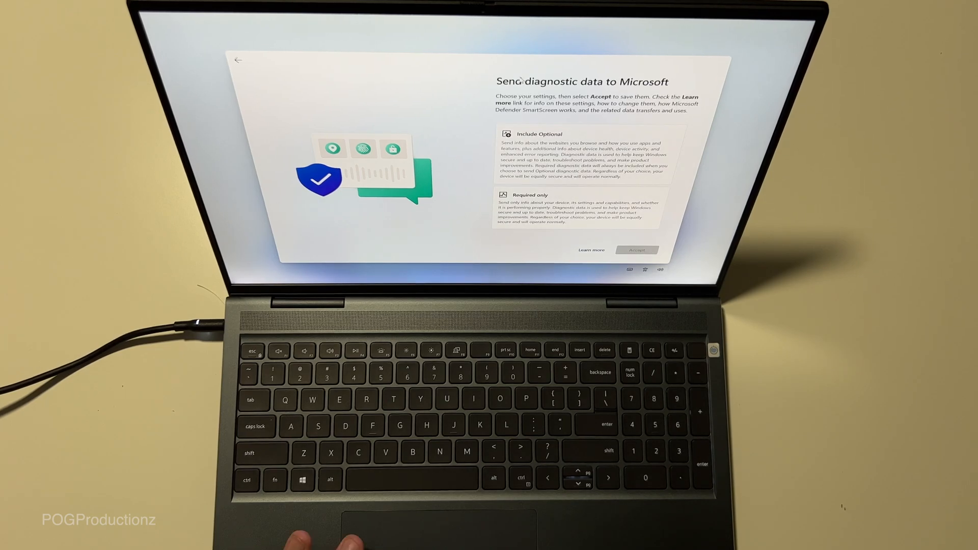
left_click(580, 212)
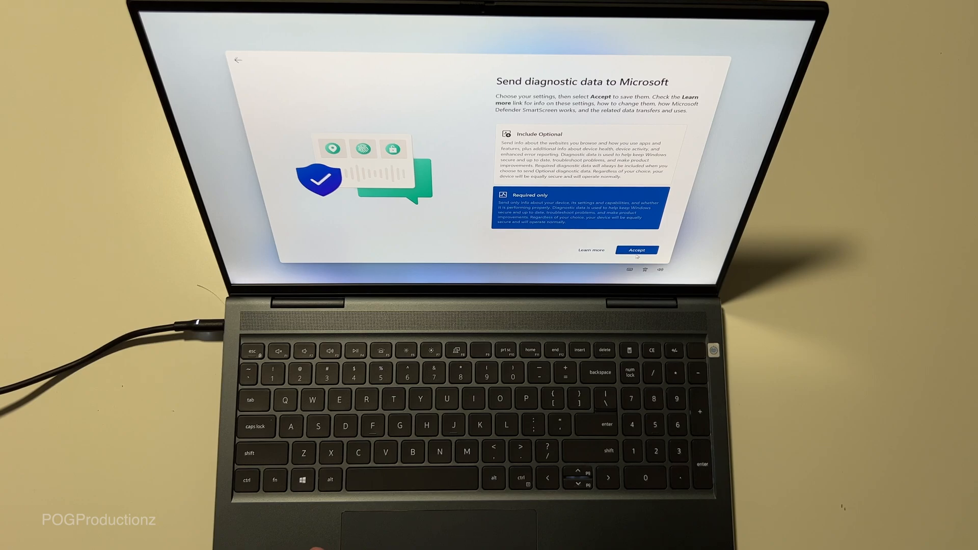
left_click(636, 251)
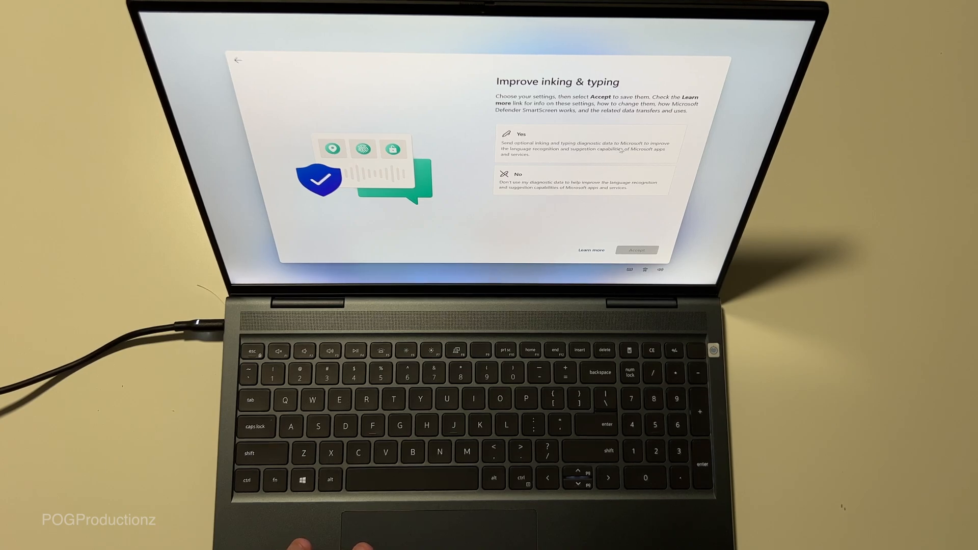
Decline inking and typing improvement, tailored experiences, and the advertising ID
left_click(579, 182)
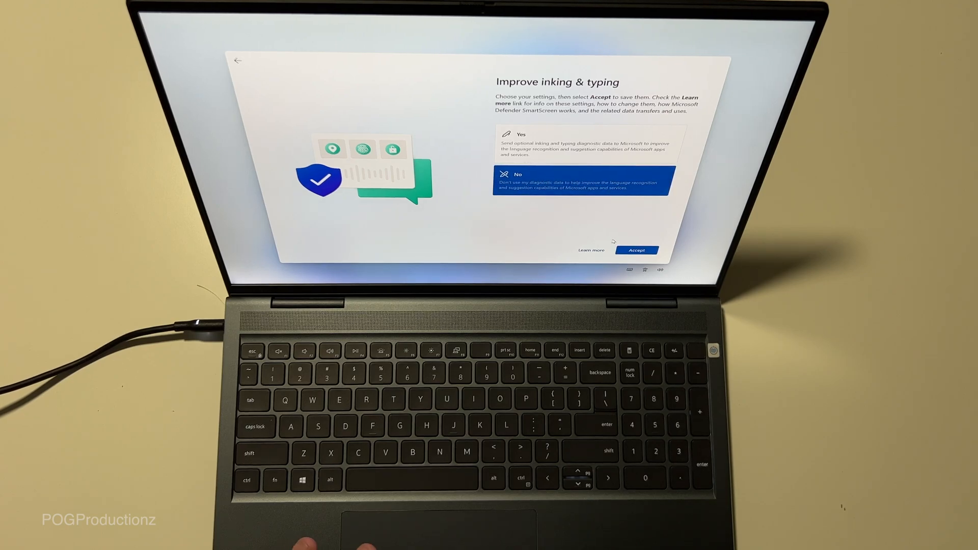
left_click(637, 250)
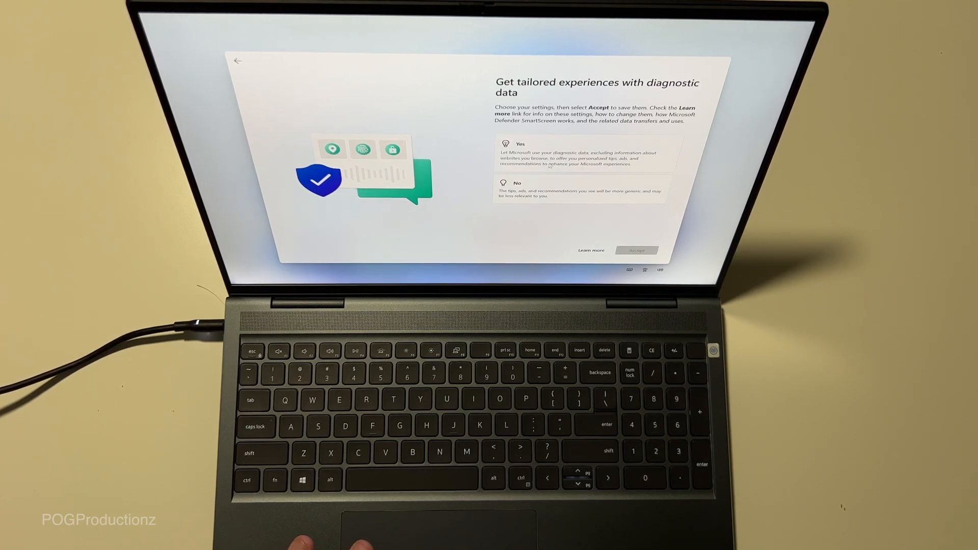
left_click(585, 189)
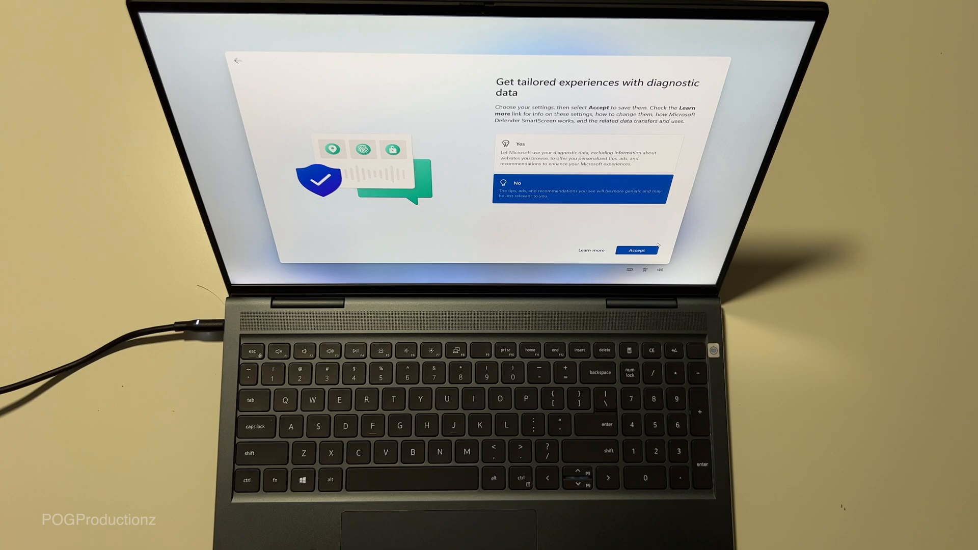
left_click(636, 251)
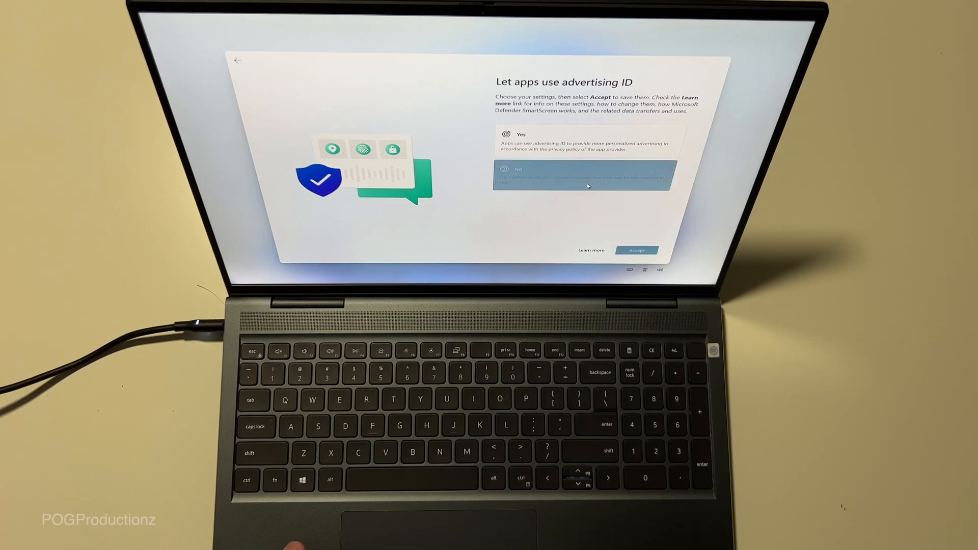
left_click(636, 251)
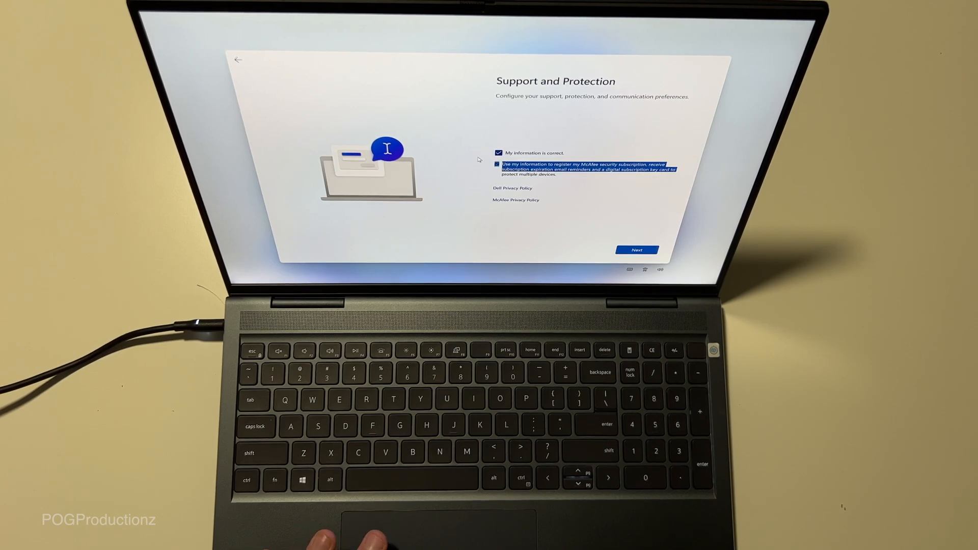
Submit Support and Protection preferences without McAfee registration to finish setup
left_click(636, 250)
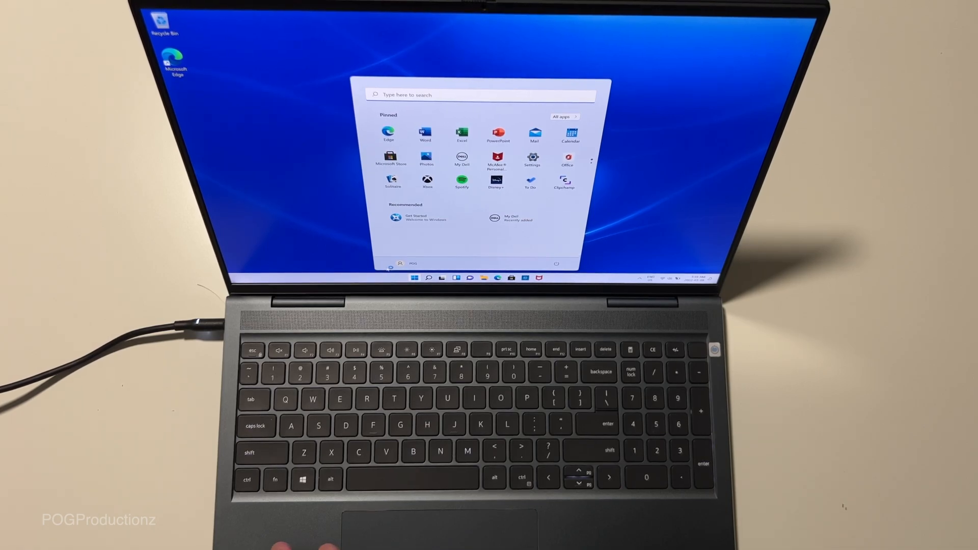
Close the Start menu and lock the laptop to reach the sign-in screen
left_click(410, 278)
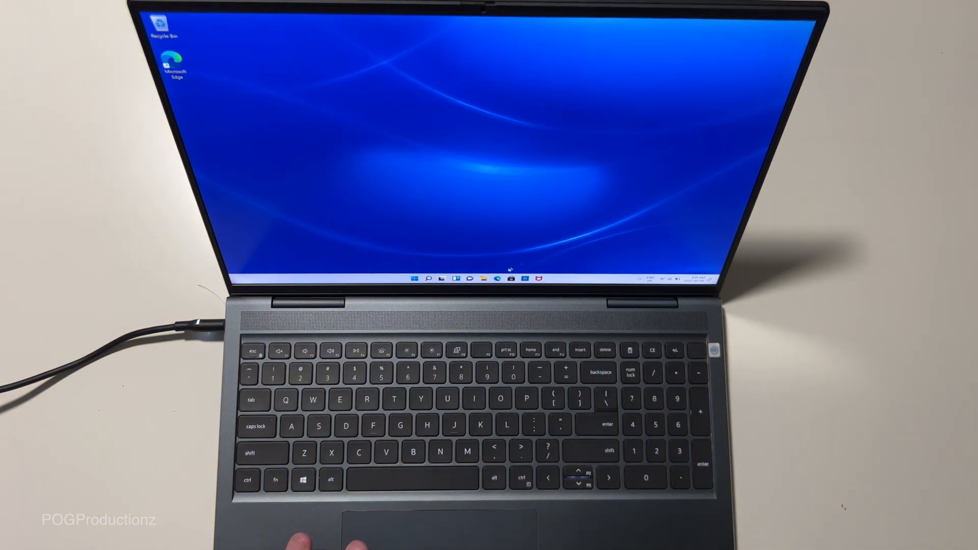
left_click(414, 279)
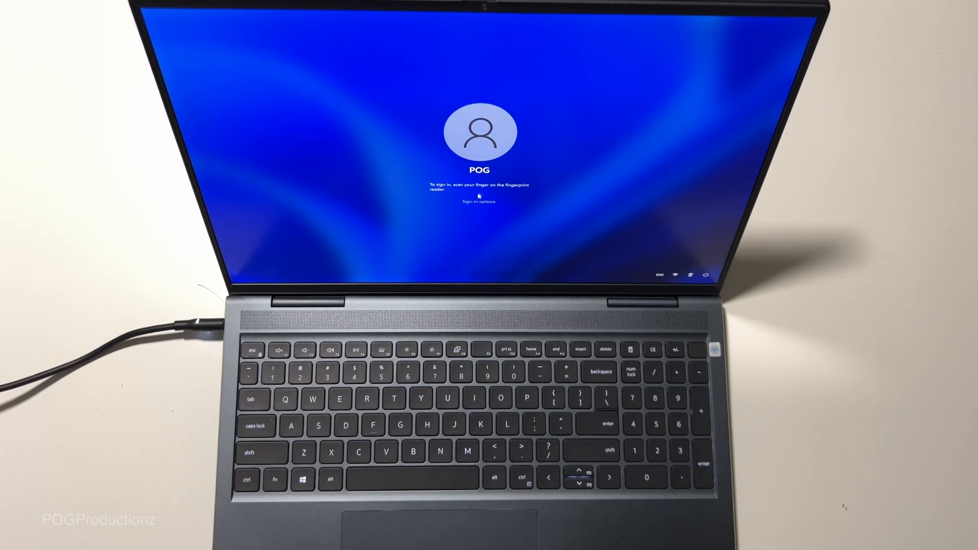
Switch sign-in options to the PIN and sign back in with it
left_click(479, 201)
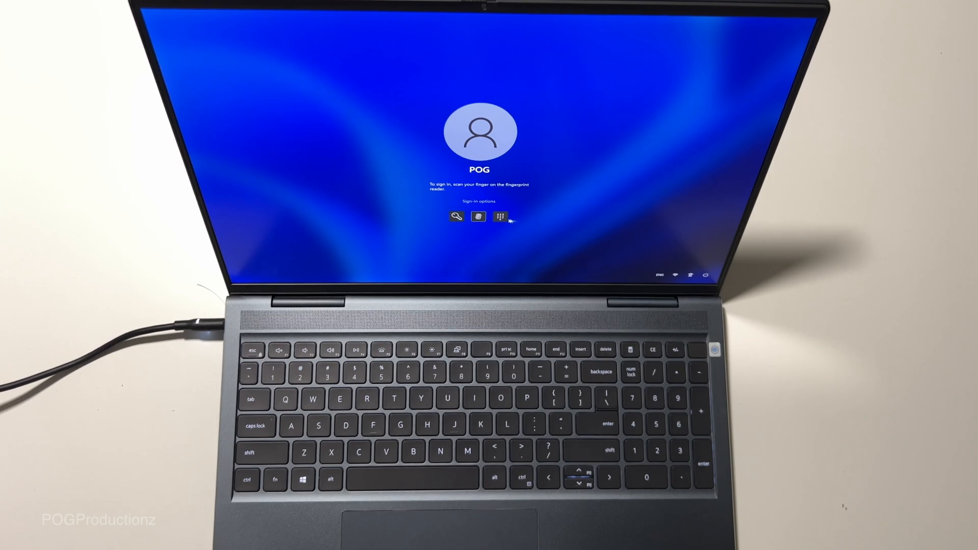
left_click(500, 216)
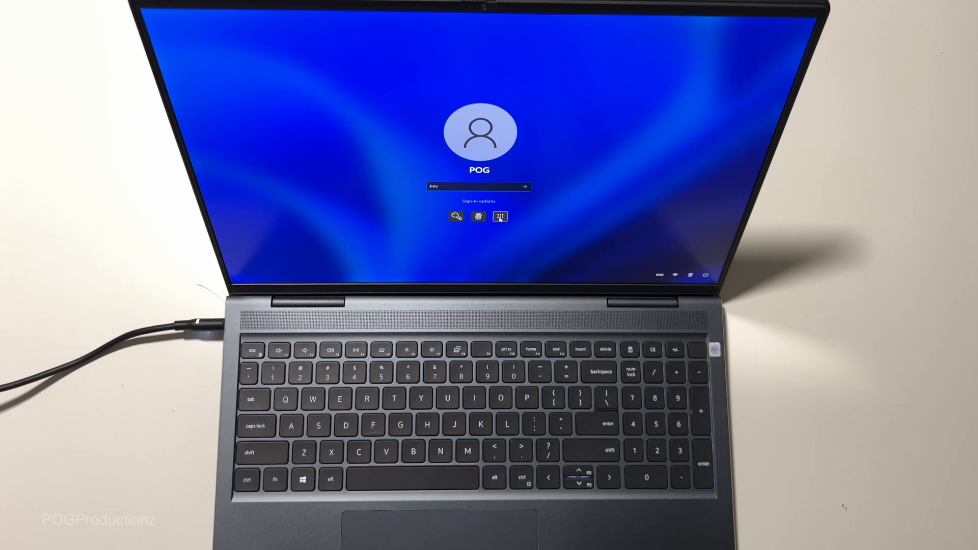
key("enter")
type("camera")
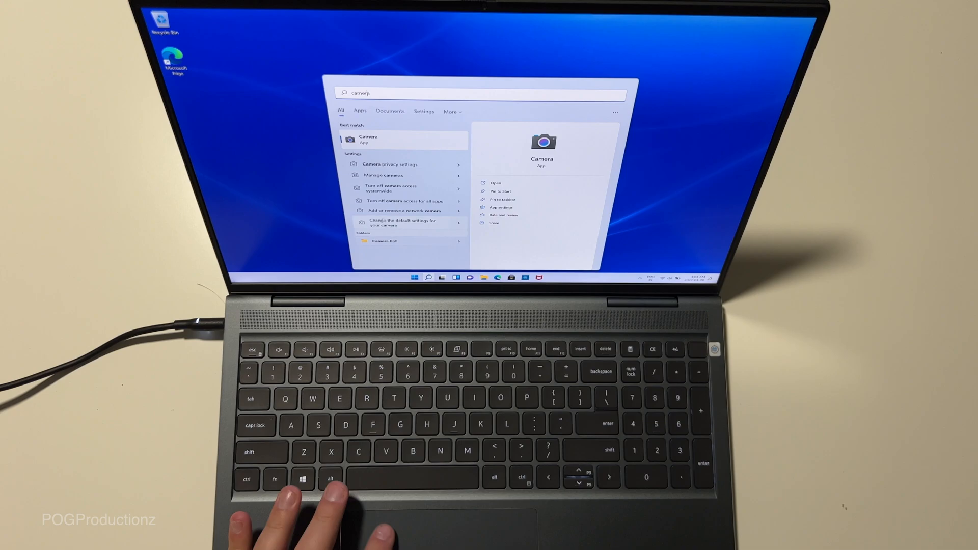
Launch Camera from Start search, confirm the live webcam preview, then close it back to the desktop
left_click(368, 140)
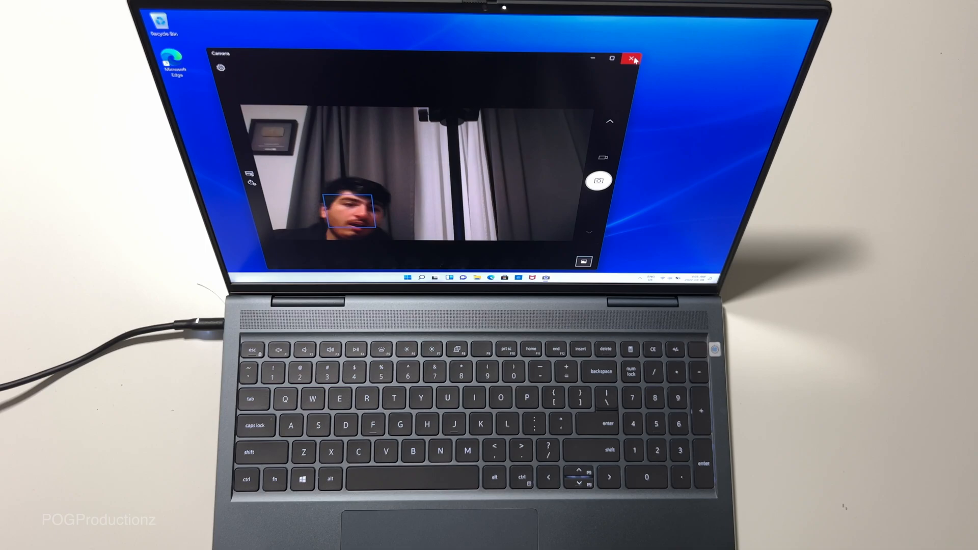
left_click(633, 57)
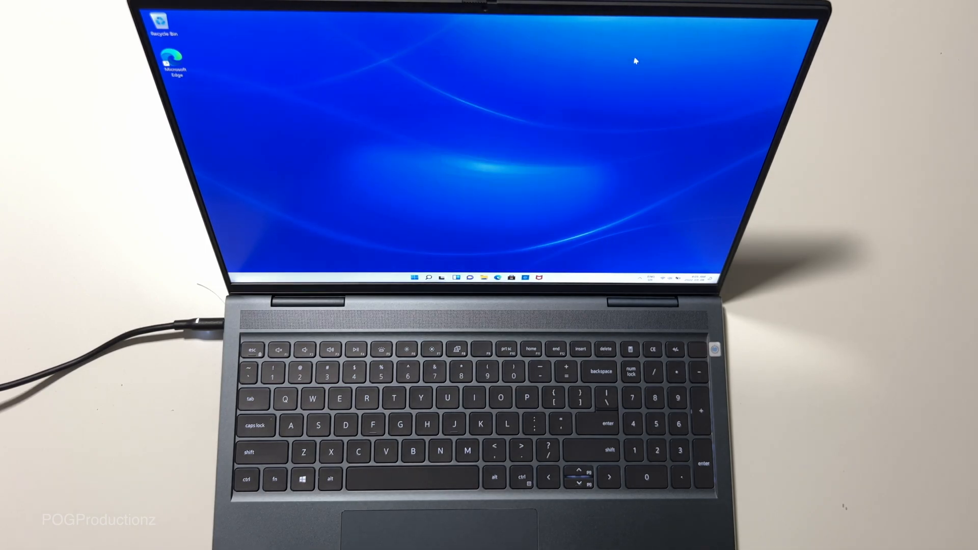